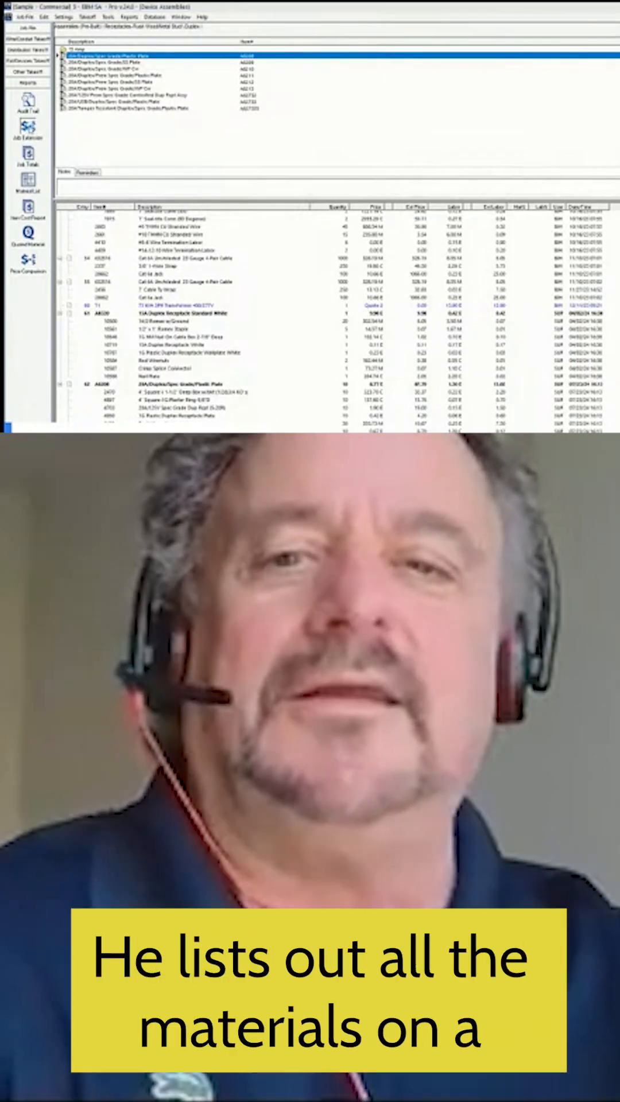
Step: Open the Job Extensions dialog for the estimate, with summary categories checked and items grouped by phase
{"action": "left_click", "coordinate": [28, 132]}
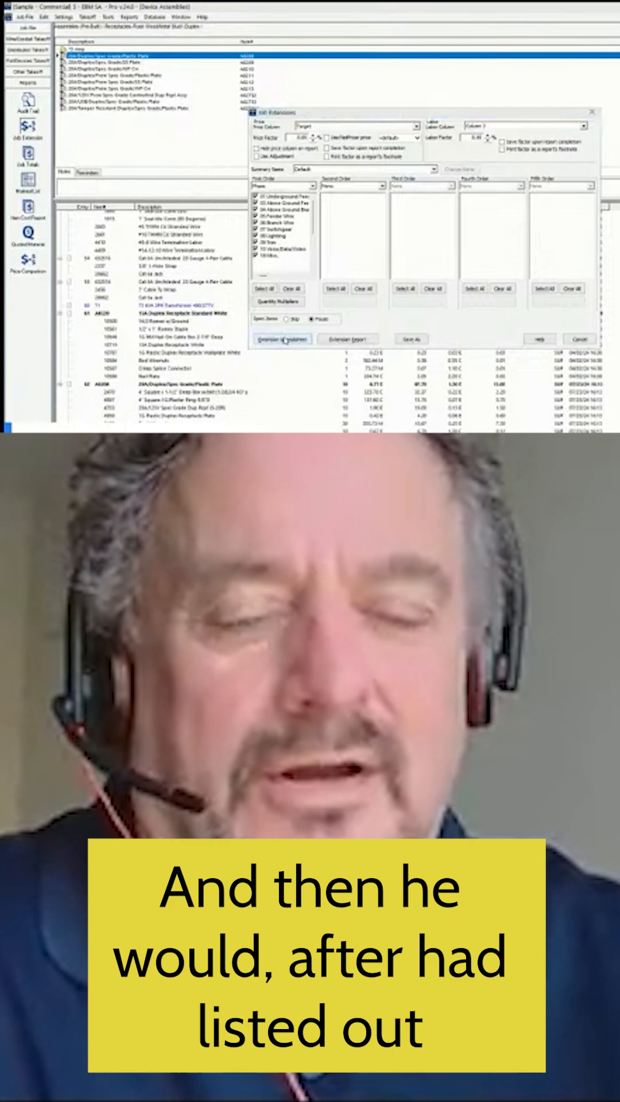
{"action": "left_click", "coordinate": [579, 339]}
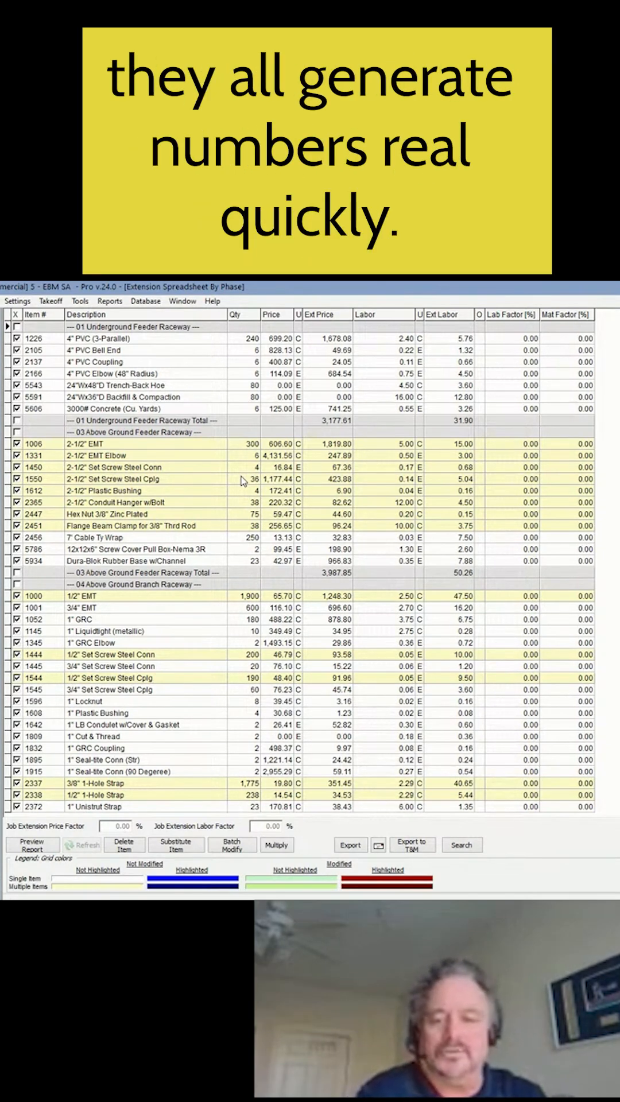
{"action": "mouse_move", "coordinate": [411, 529]}
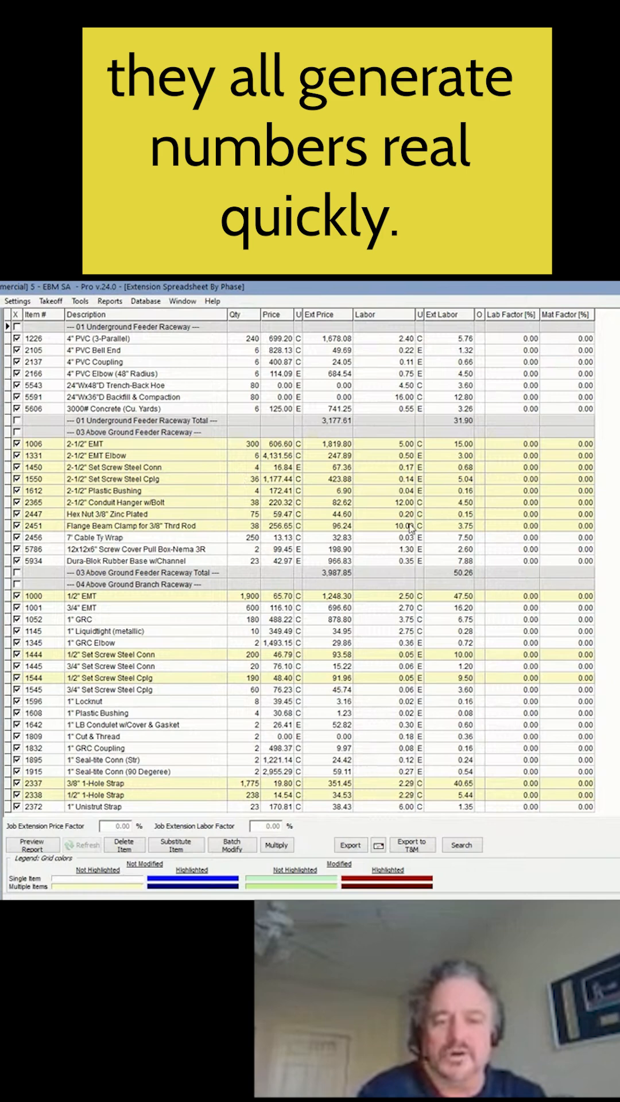